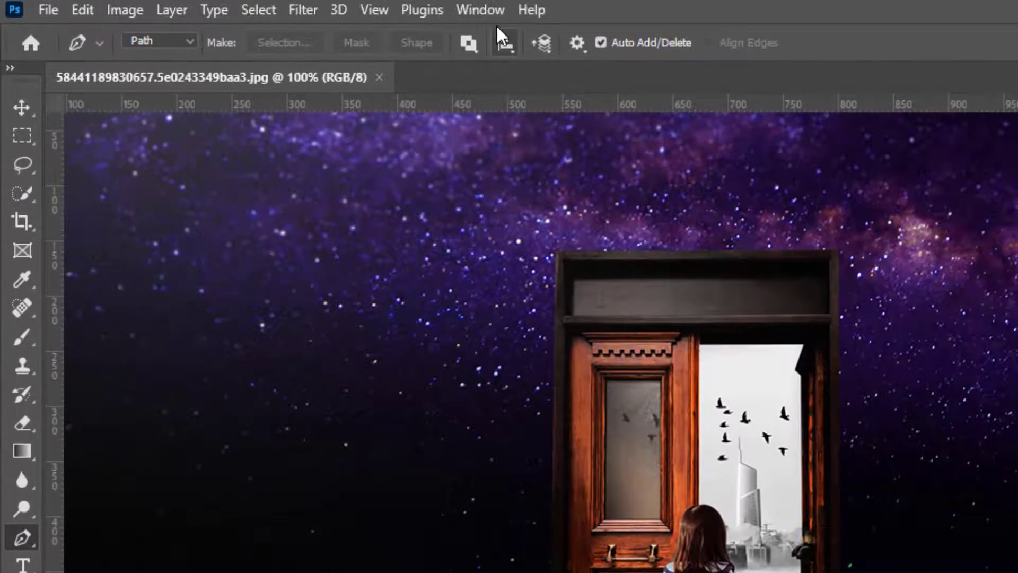
Show the Actions panel from the Window menu beside the starry-sky door composite
{"action": "left_click", "coordinate": [479, 9]}
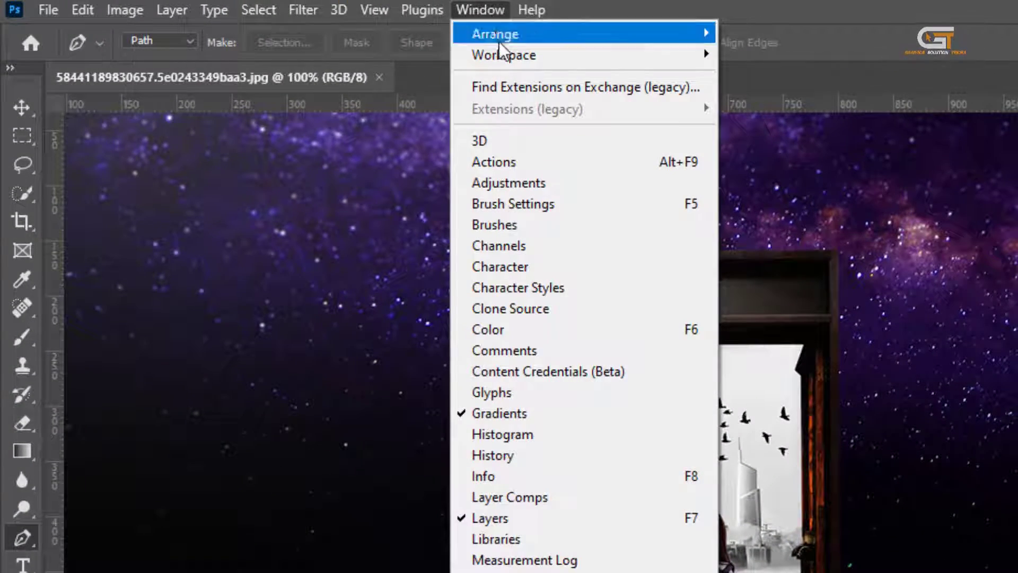
{"action": "mouse_move", "coordinate": [577, 162]}
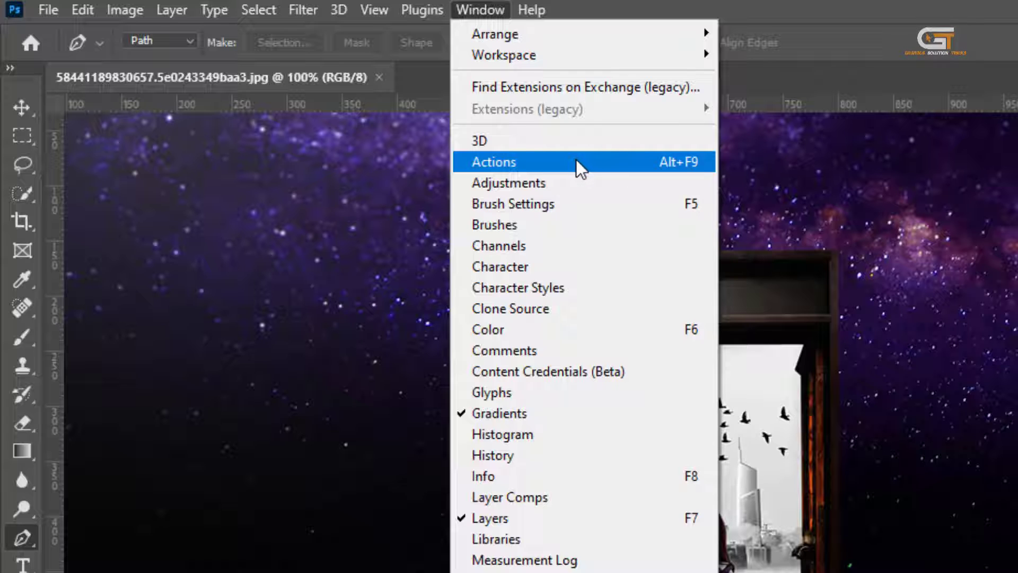
{"action": "mouse_move", "coordinate": [639, 175]}
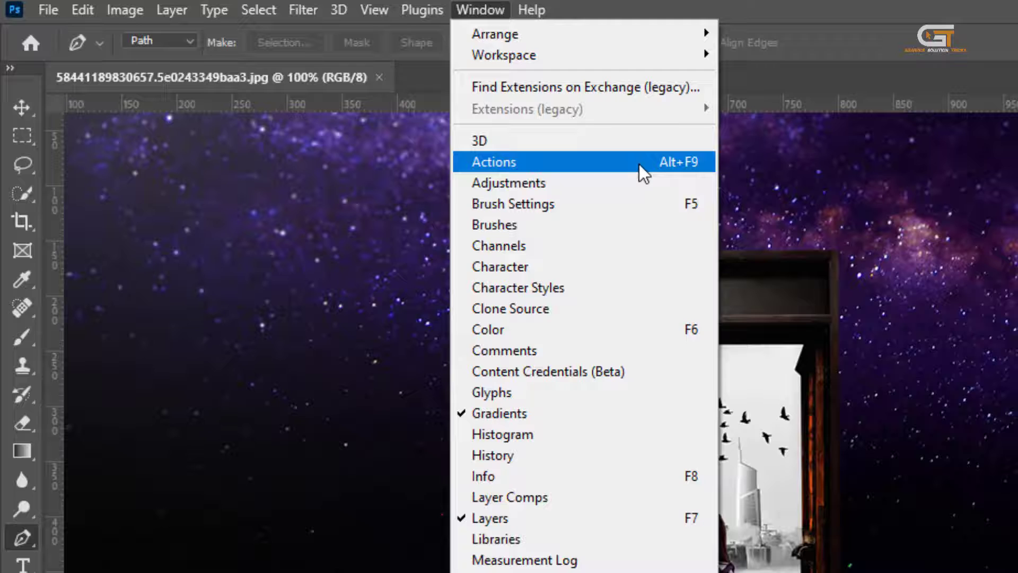
{"action": "left_click", "coordinate": [493, 161]}
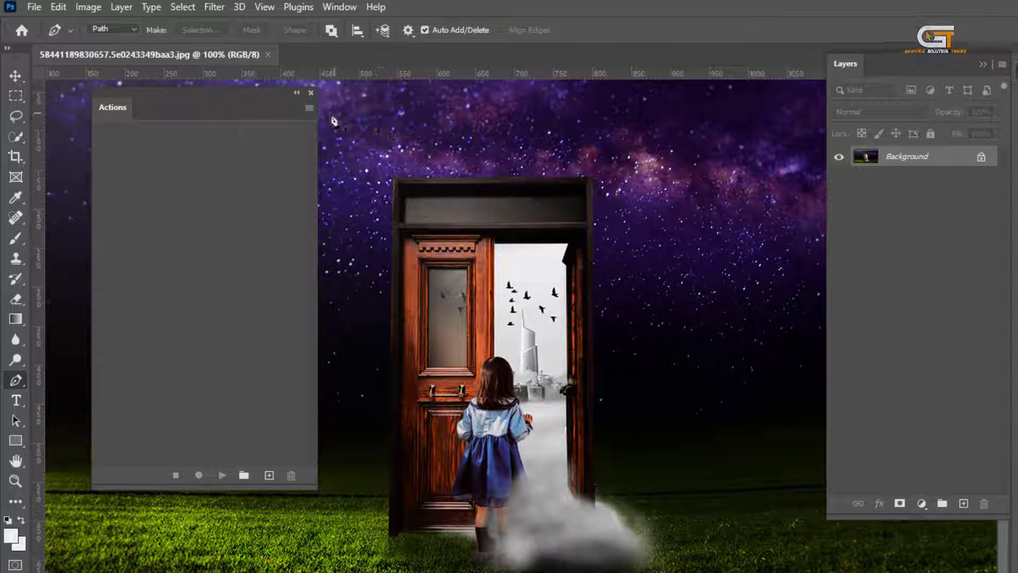
Choose Load Actions from the Actions panel menu to browse for the Background remove file
{"action": "left_click", "coordinate": [310, 107]}
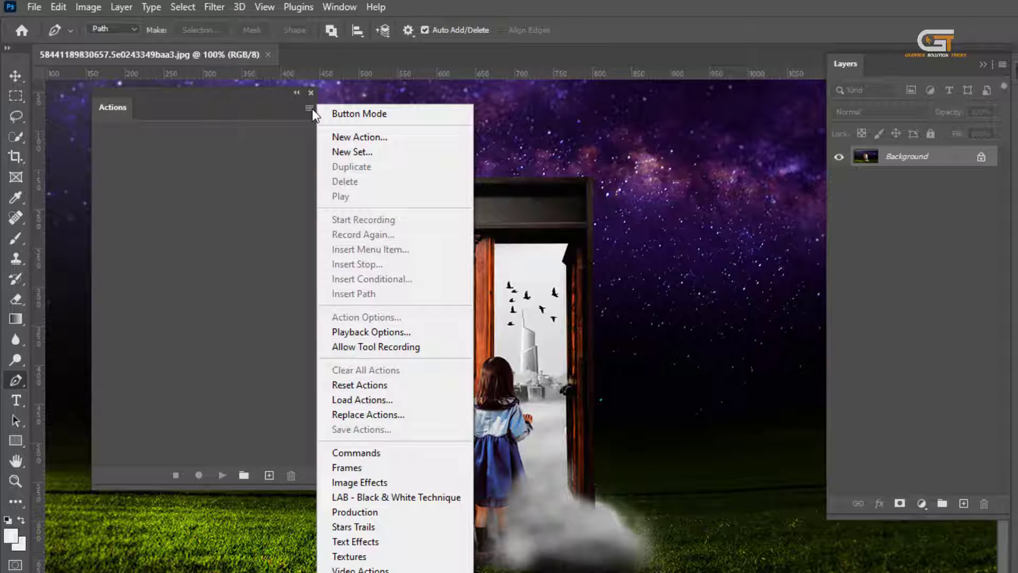
{"action": "mouse_move", "coordinate": [350, 216]}
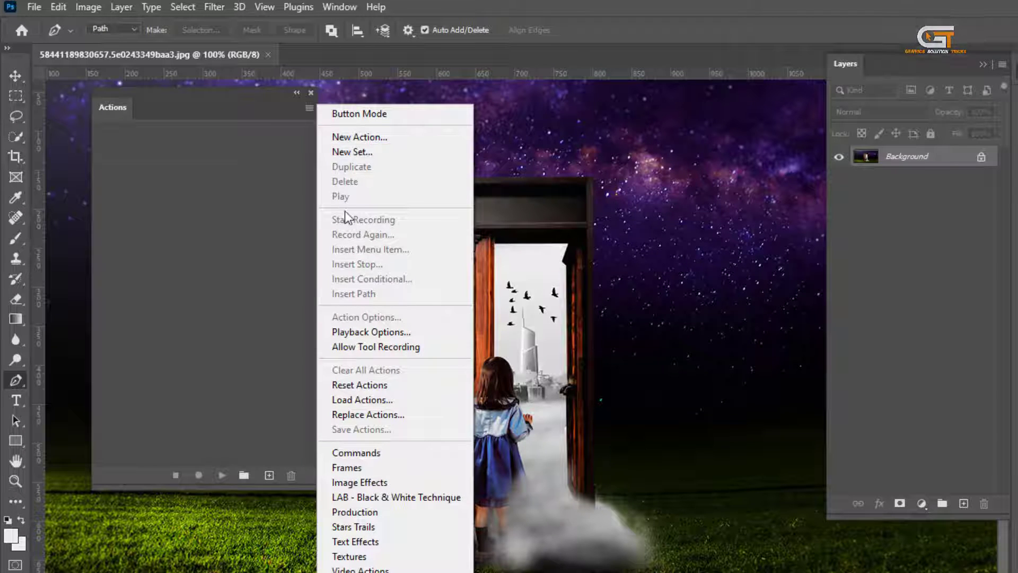
{"action": "mouse_move", "coordinate": [362, 400]}
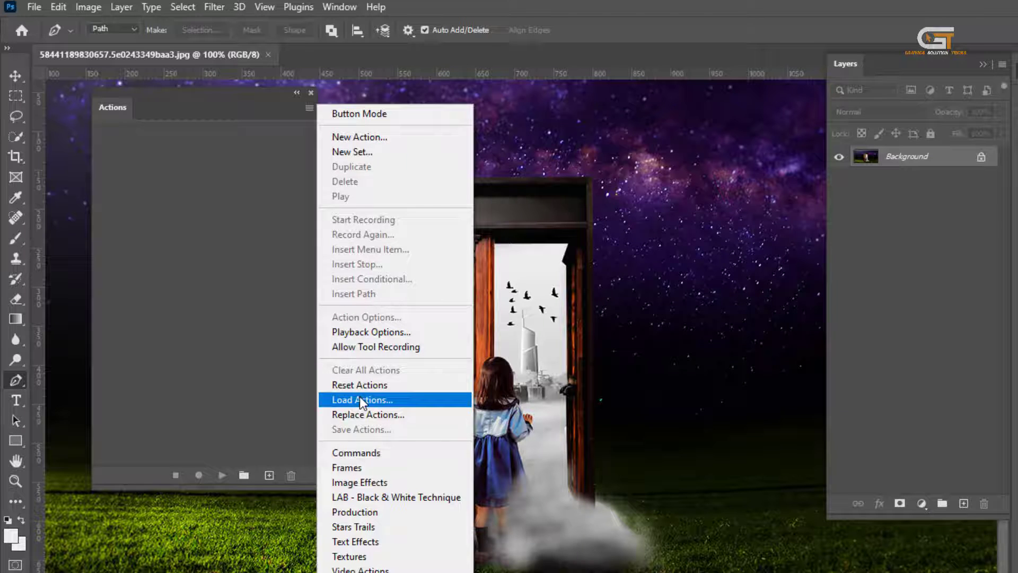
{"action": "left_click", "coordinate": [362, 399]}
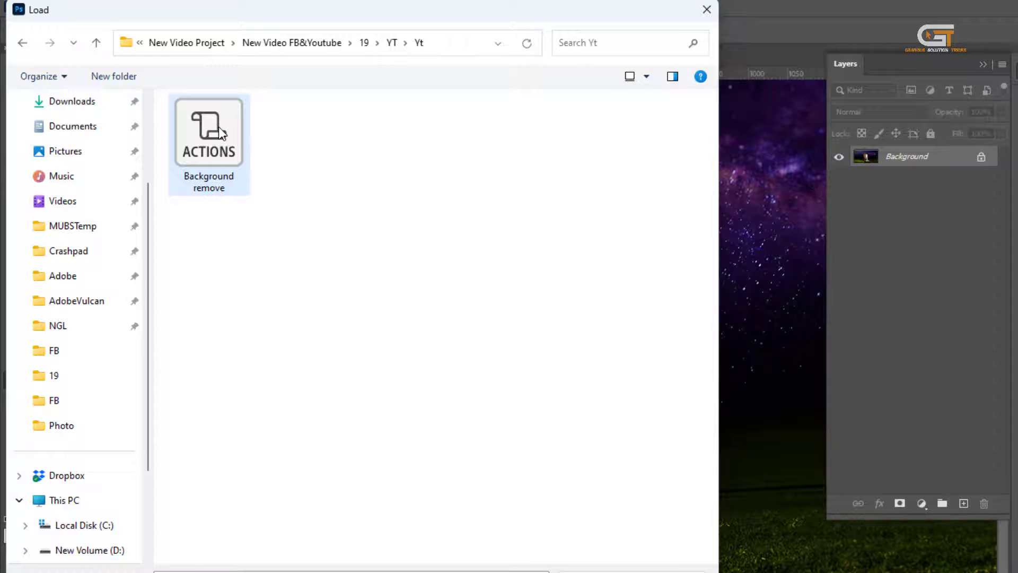
Load the Background remove actions file, remove its conflicting shortcuts, and expand the set
{"action": "double_click", "coordinate": [208, 133]}
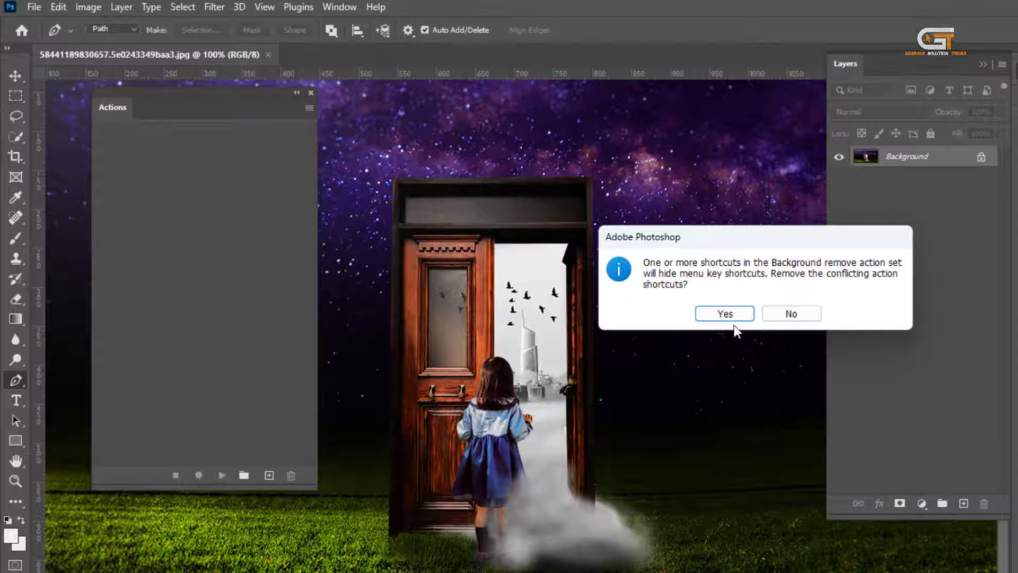
{"action": "left_click", "coordinate": [723, 313]}
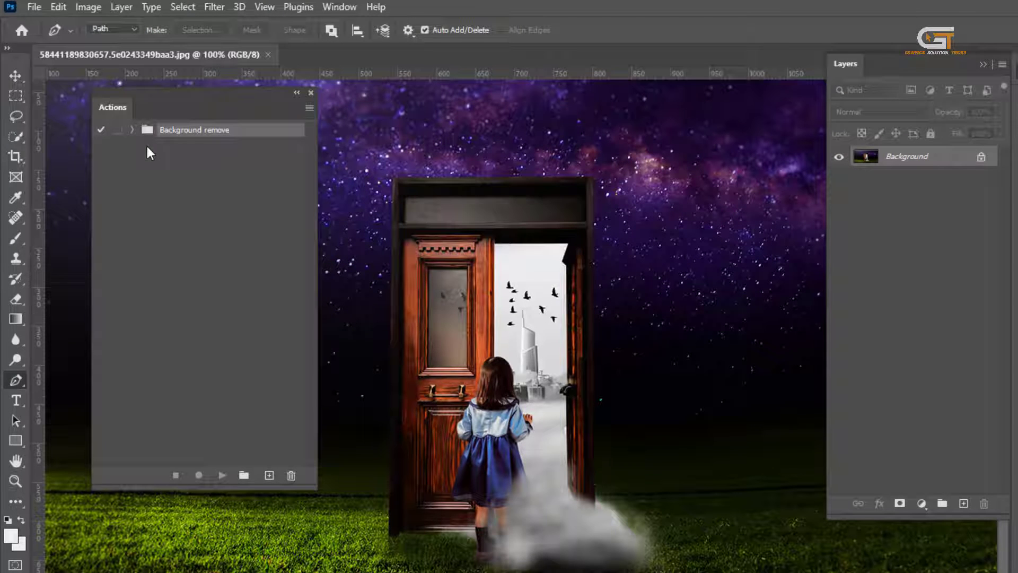
{"action": "left_click", "coordinate": [132, 129]}
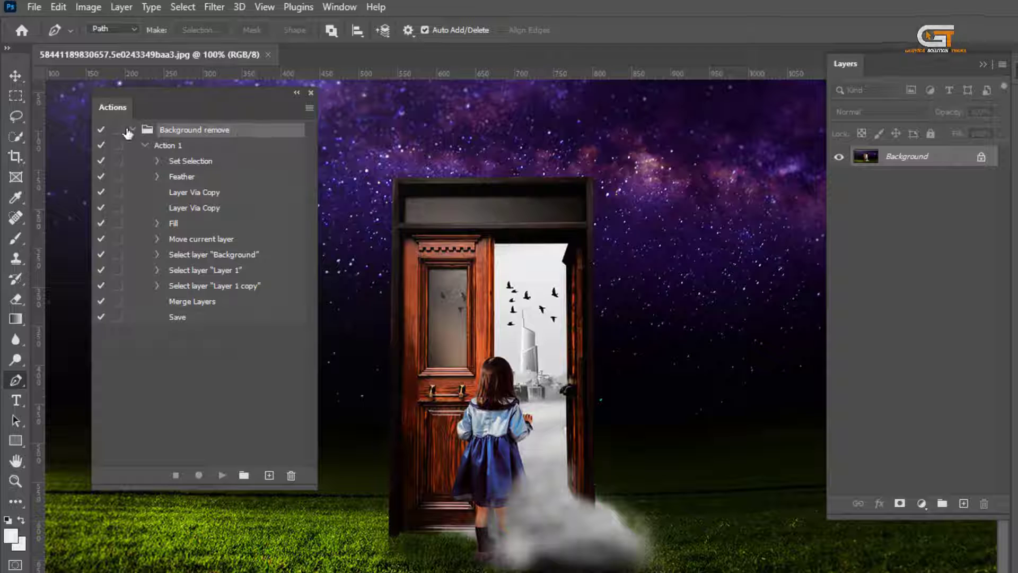
{"action": "left_click", "coordinate": [134, 128]}
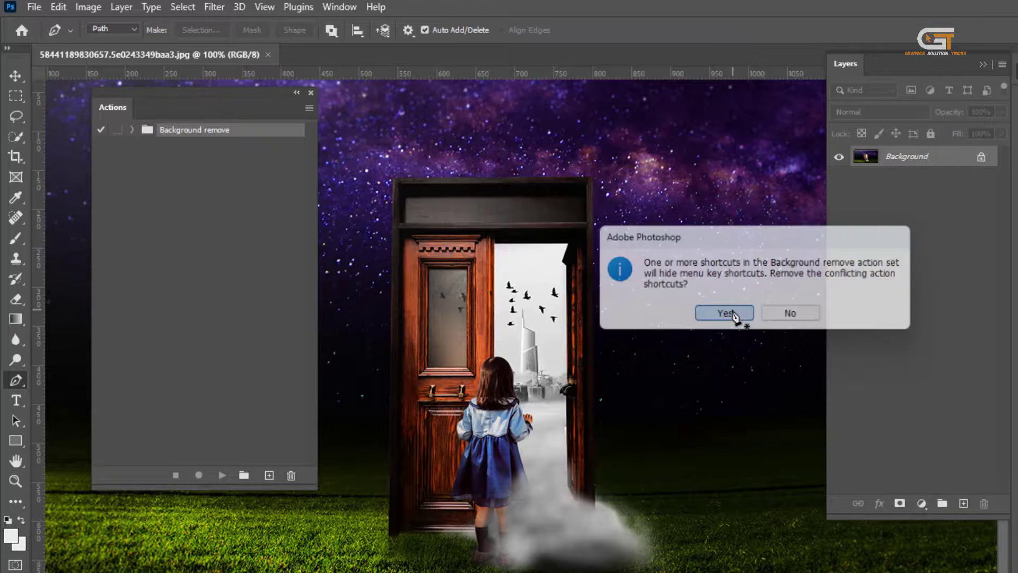
Dismiss the shortcut-conflict prompt and collapse the Background remove set into one entry
{"action": "left_click", "coordinate": [722, 313]}
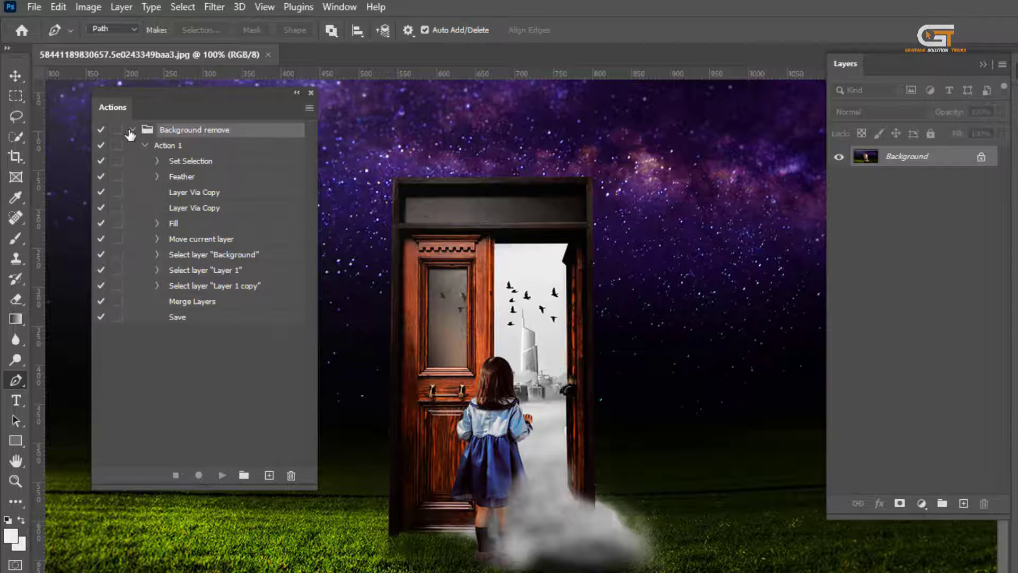
{"action": "left_click", "coordinate": [131, 129]}
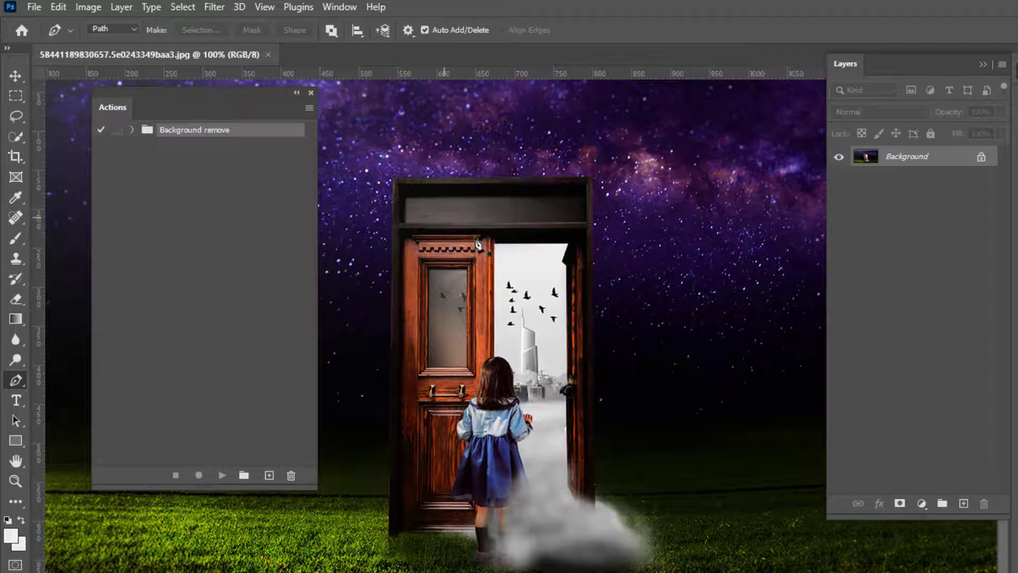
{"action": "mouse_move", "coordinate": [682, 207]}
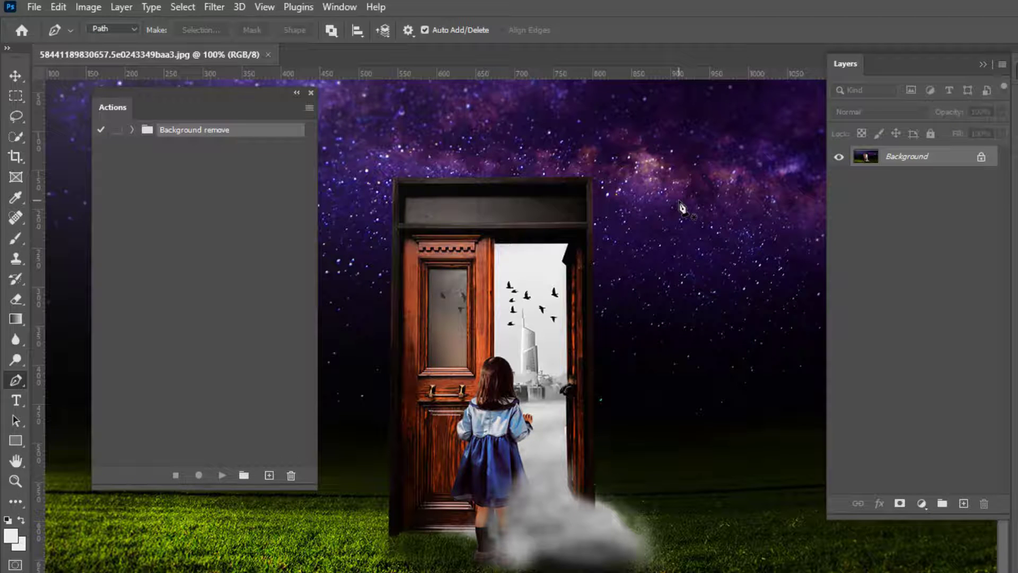